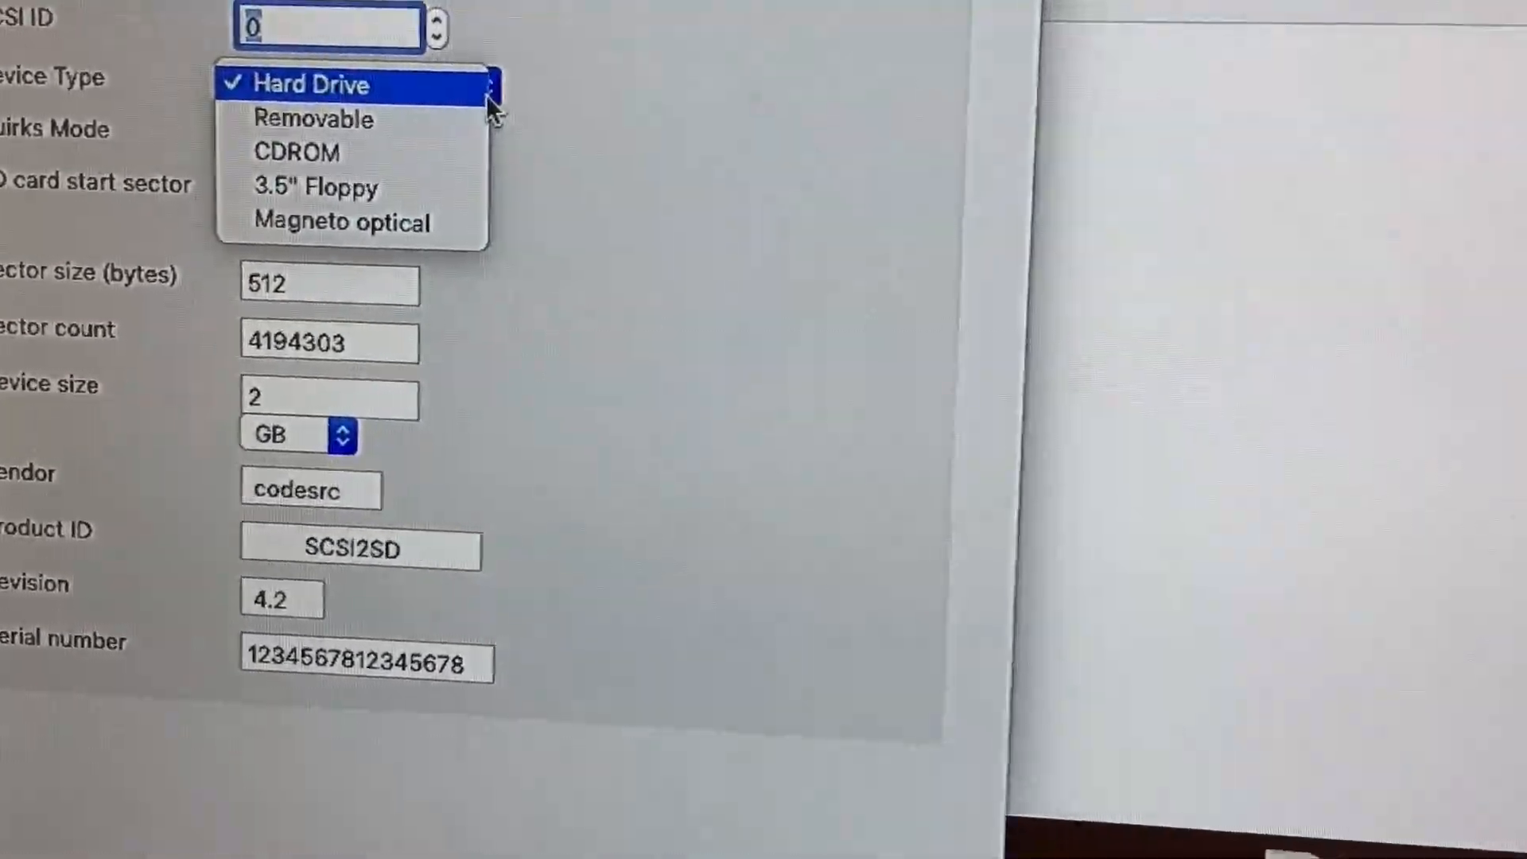
Keep Device 1 a Hard Drive at SCSI ID 0, sized 2 GB with 512-byte sectors.
left_click(307, 84)
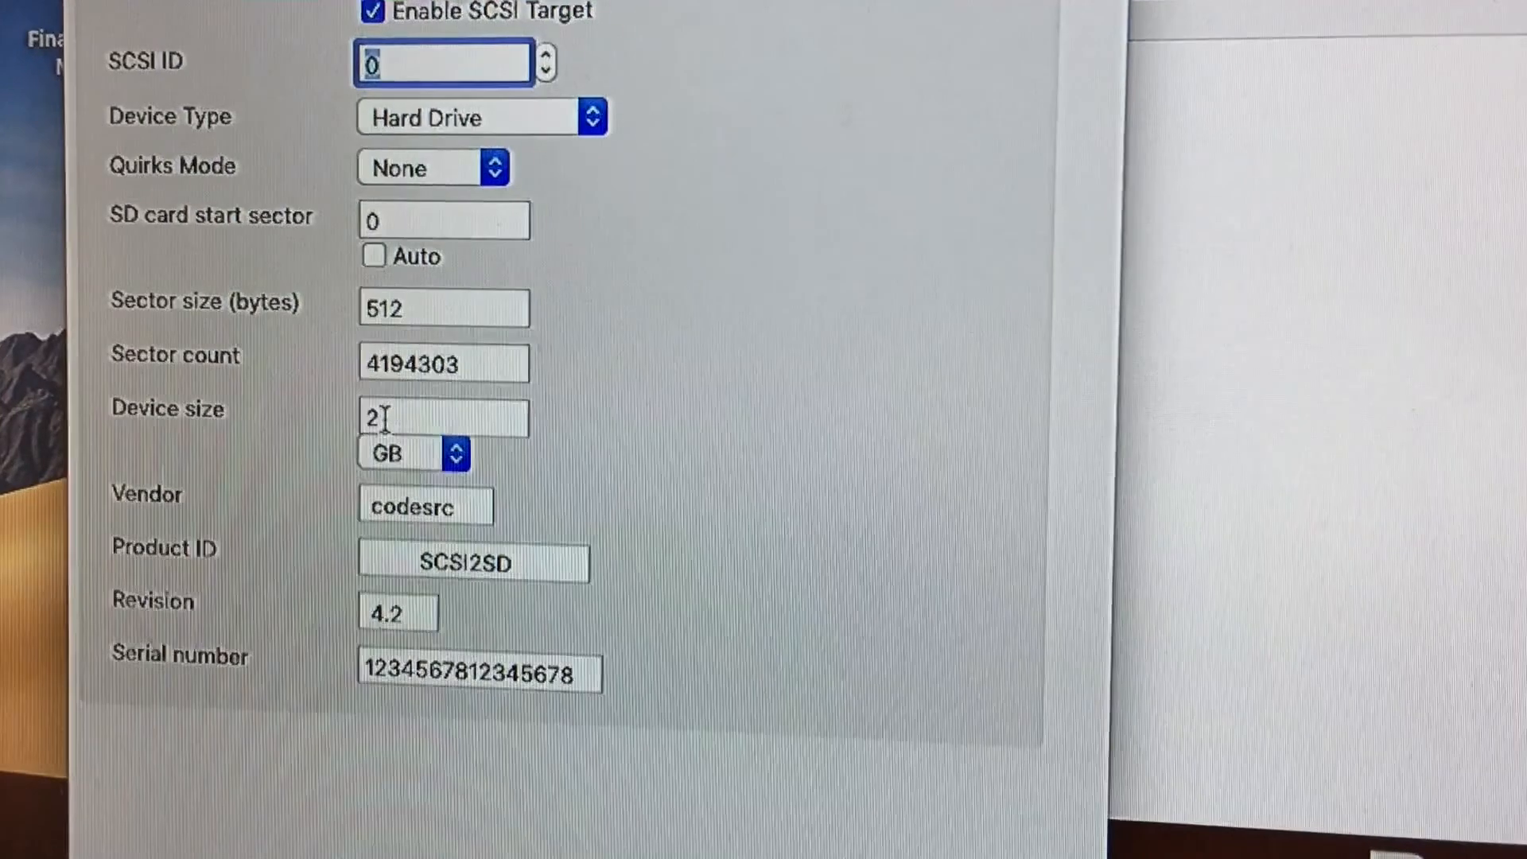
scroll("down", 3)
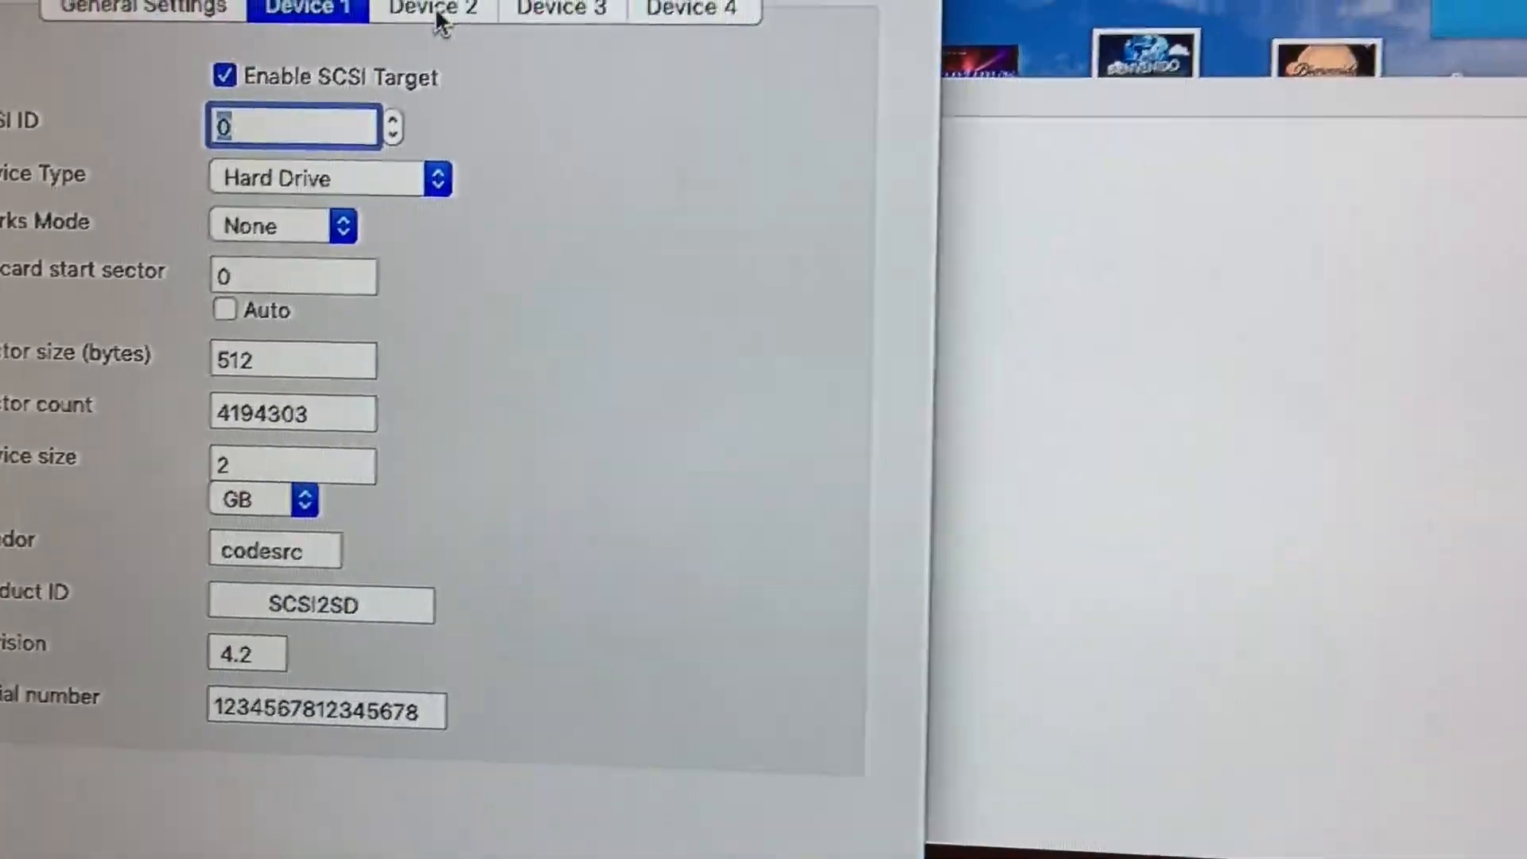
Enable Device 2 as a 2 GB hard drive at SCSI ID 1, auto start sector 4194303.
left_click(433, 9)
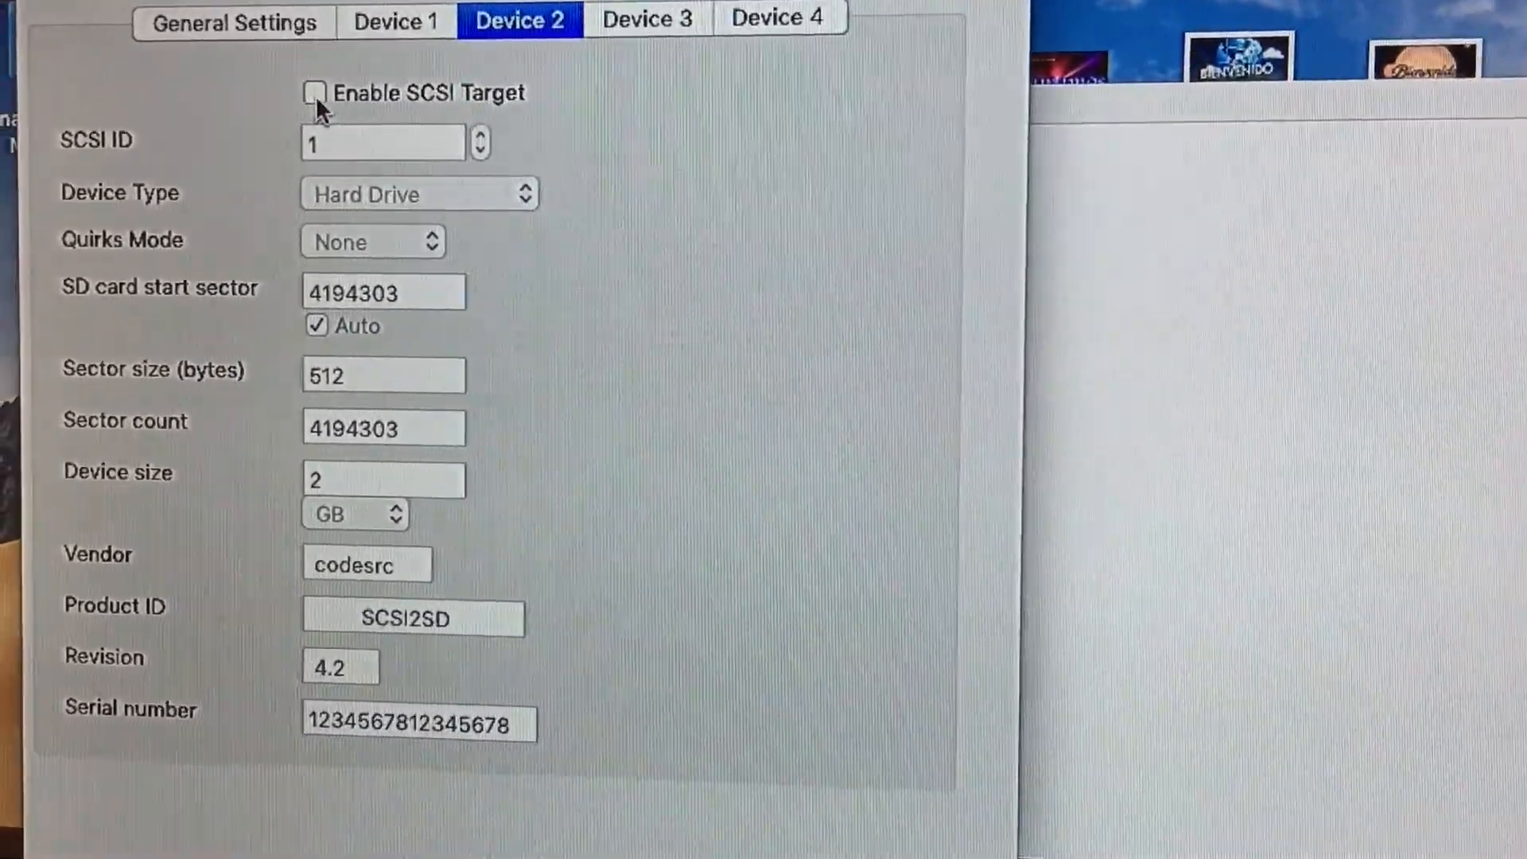
left_click(315, 94)
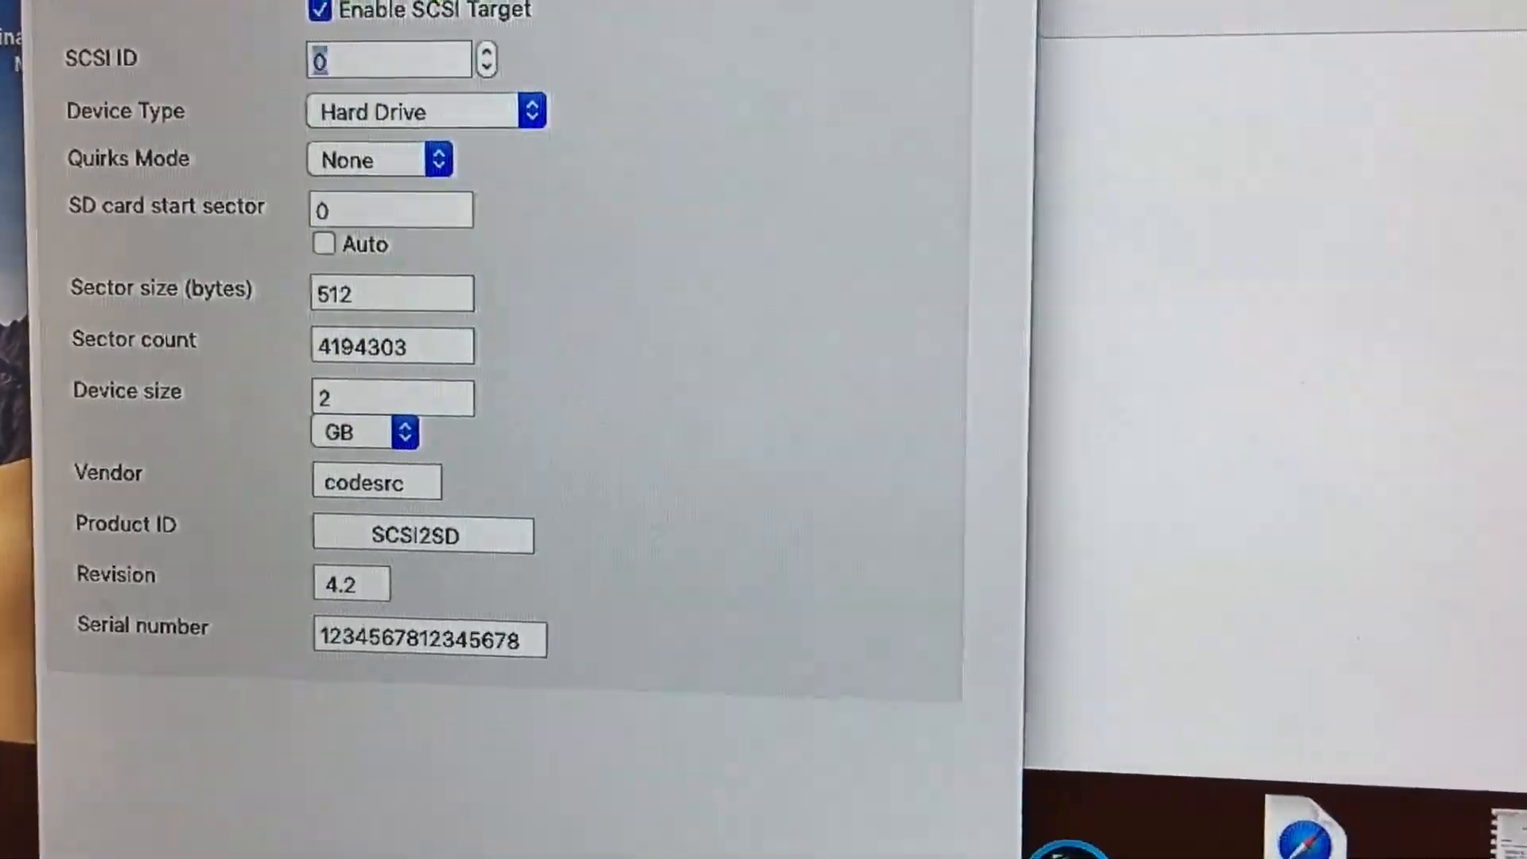
scroll("down", 3)
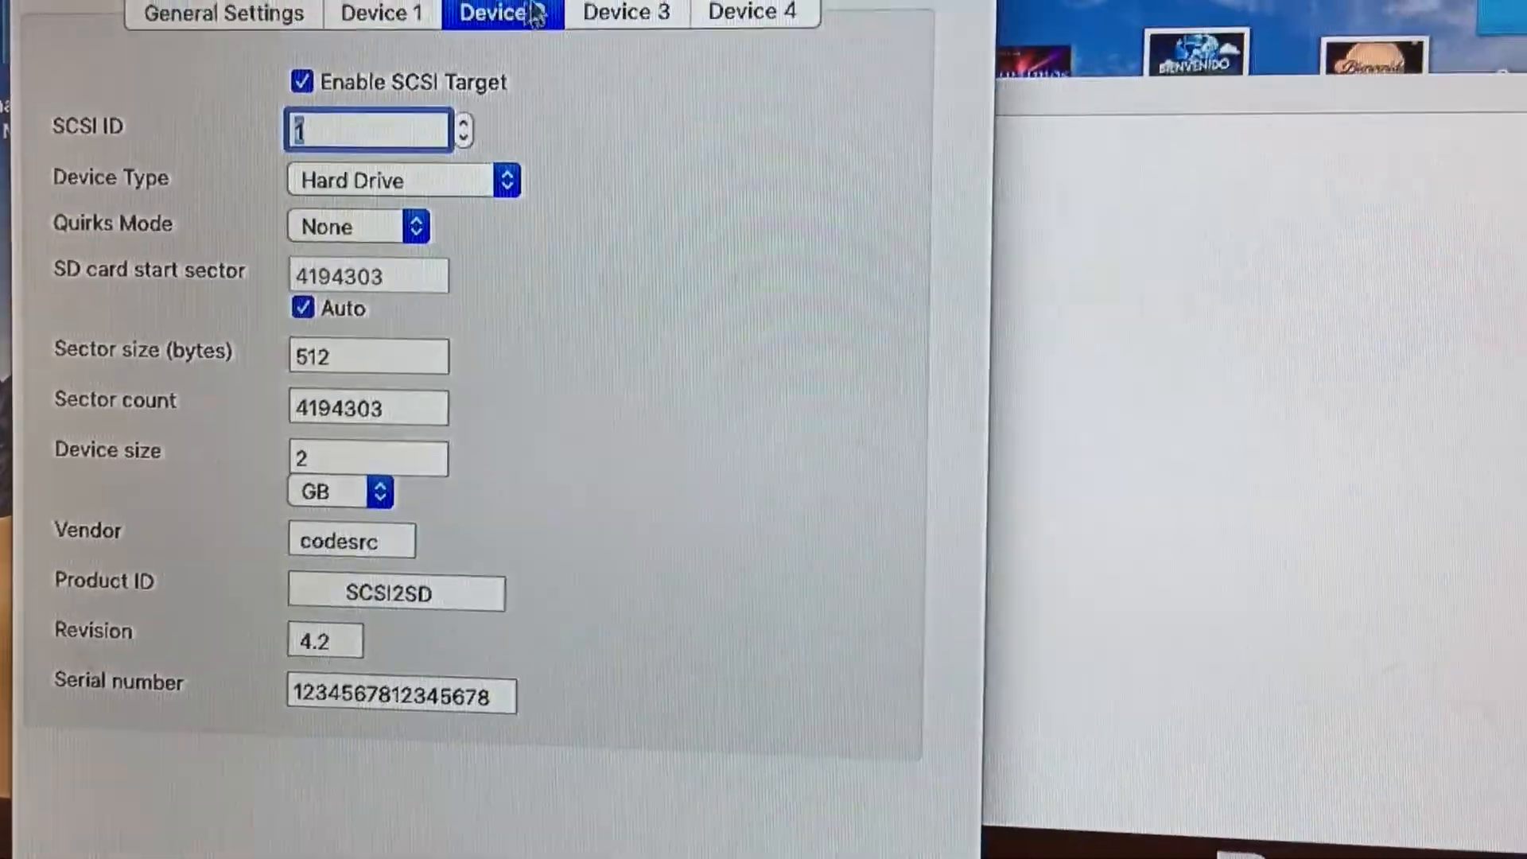
Enable Device 3 at SCSI ID 2 with its start sector auto-chained to 8388606.
left_click(302, 81)
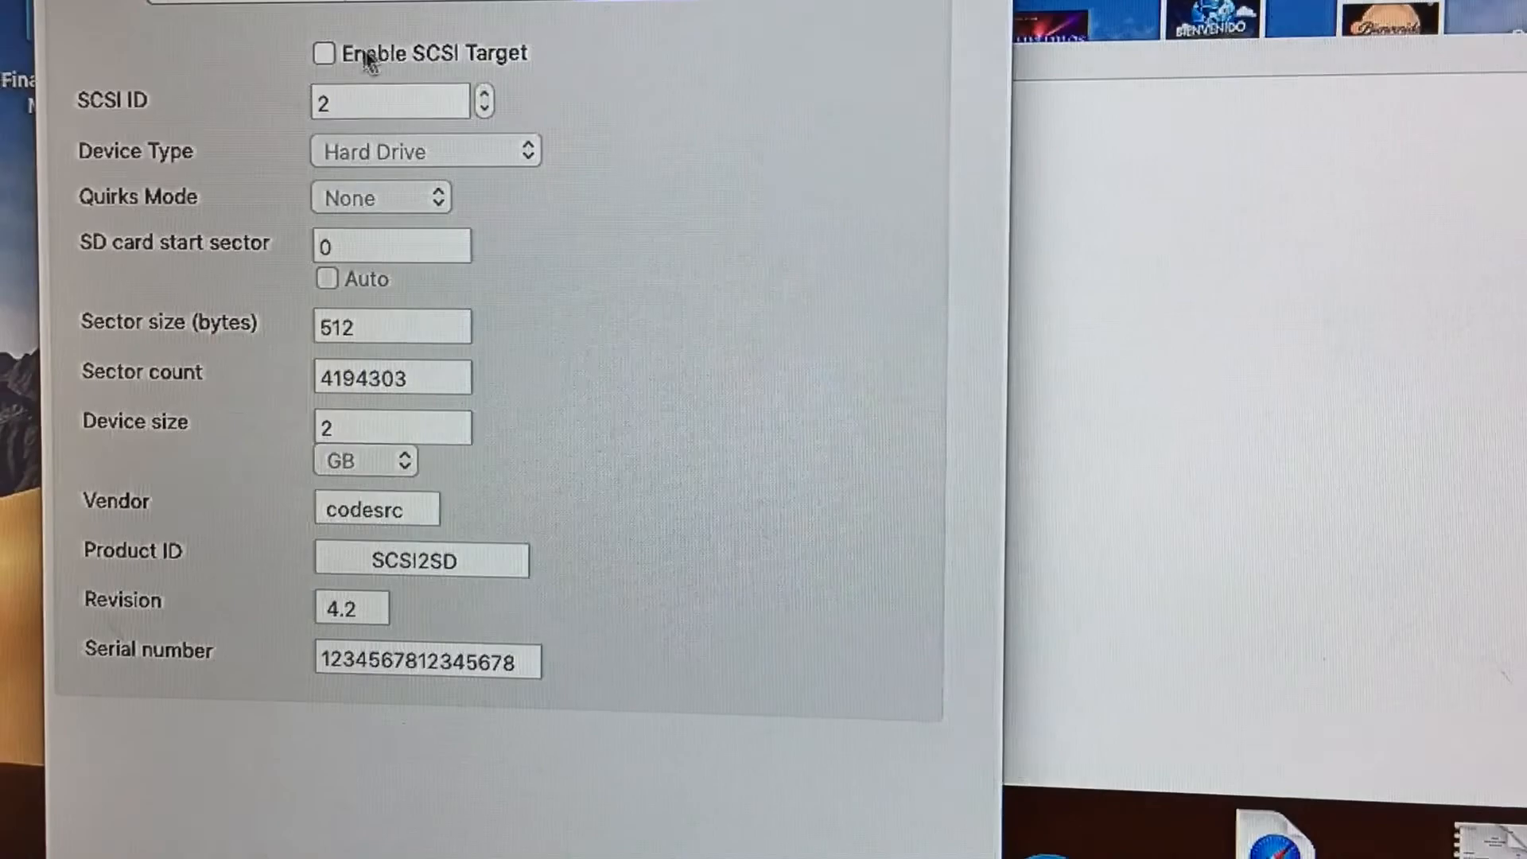
left_click(323, 54)
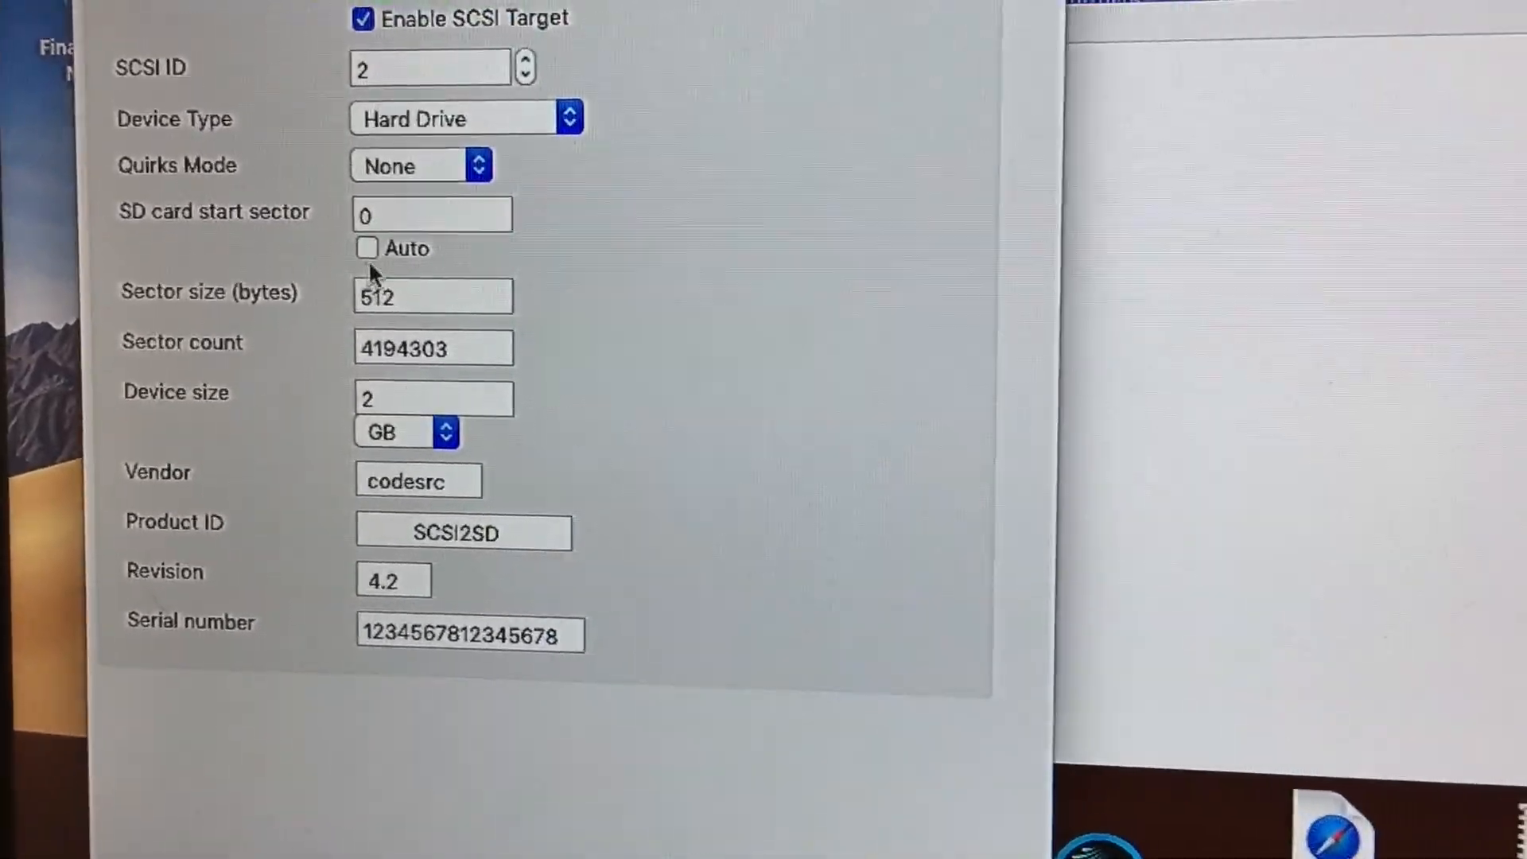
left_click(367, 249)
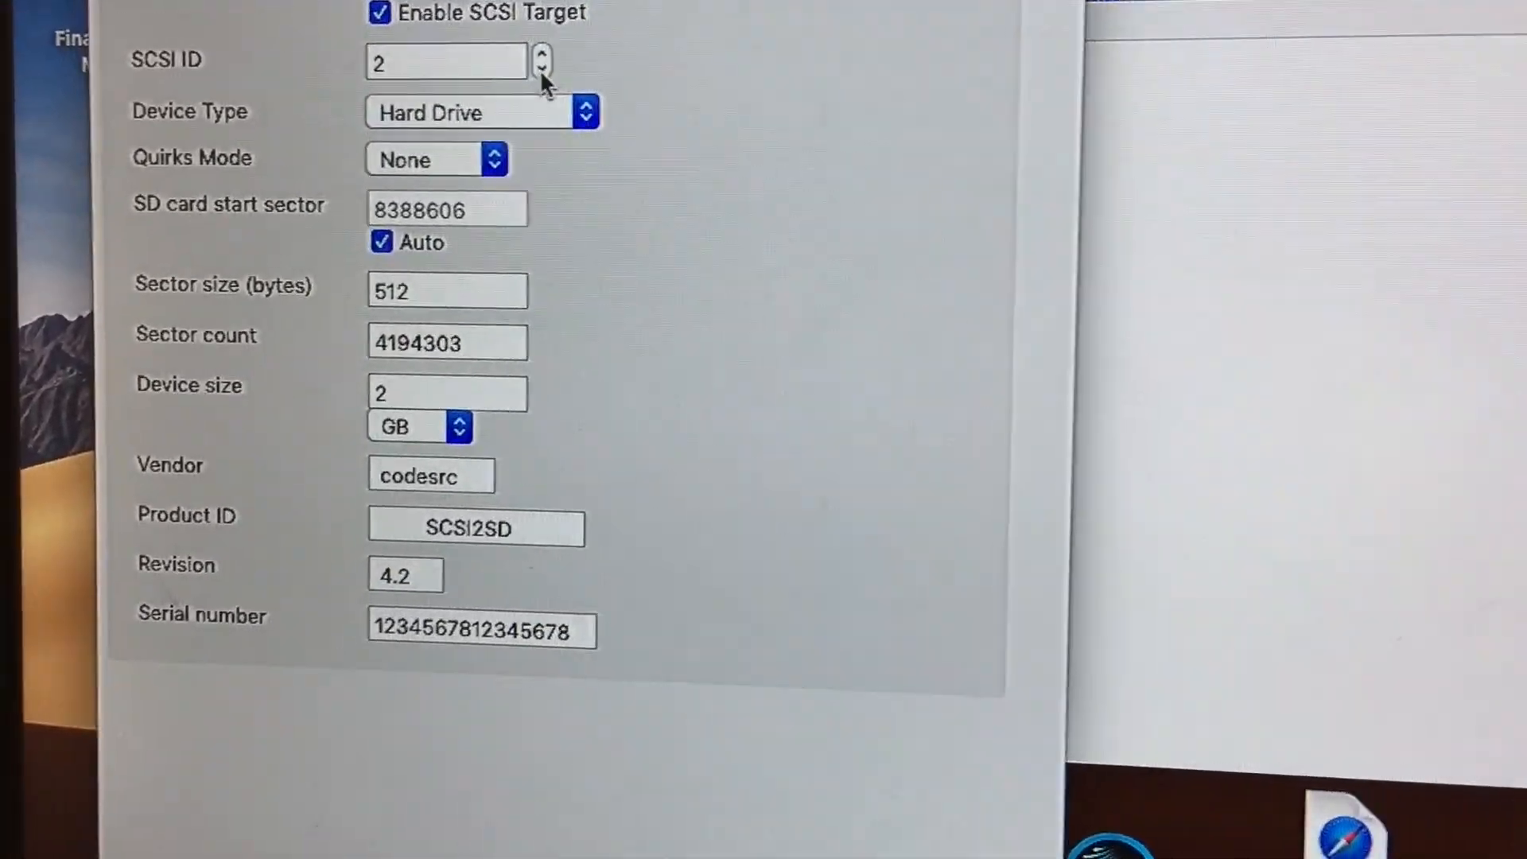
left_click(541, 73)
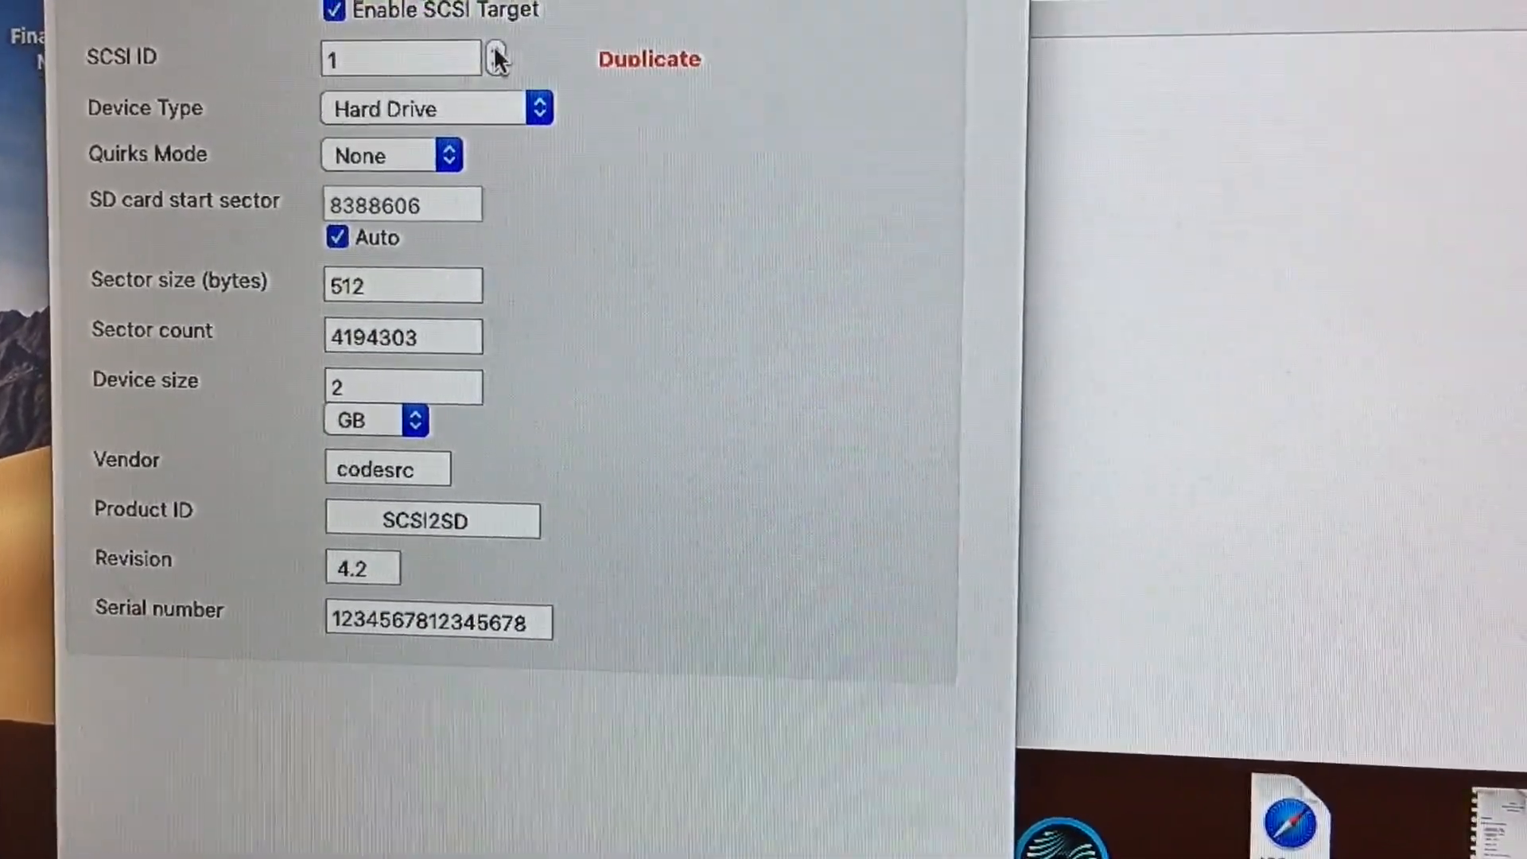
left_click(496, 51)
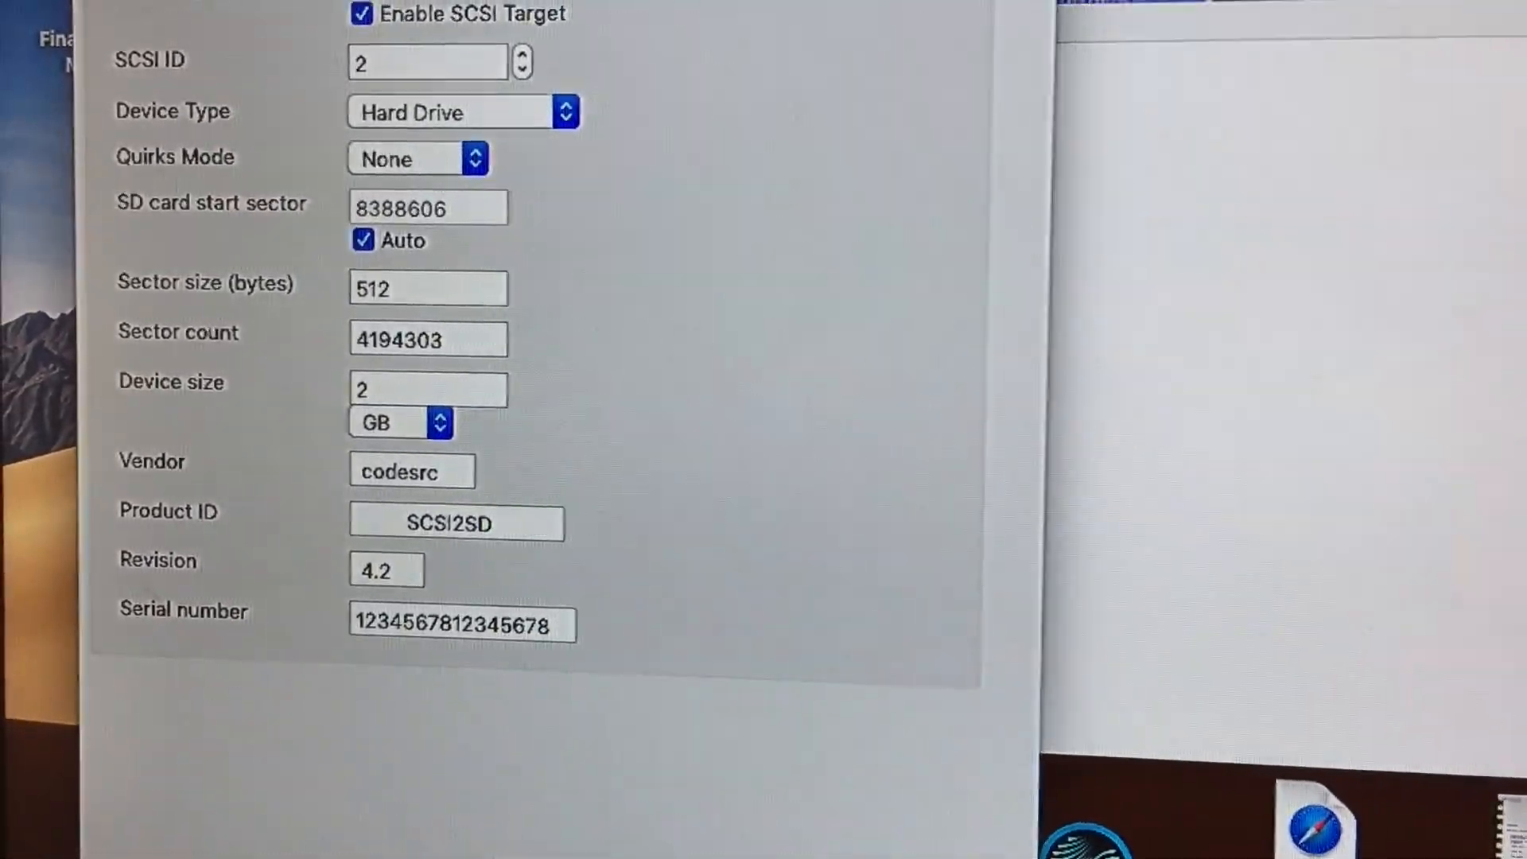